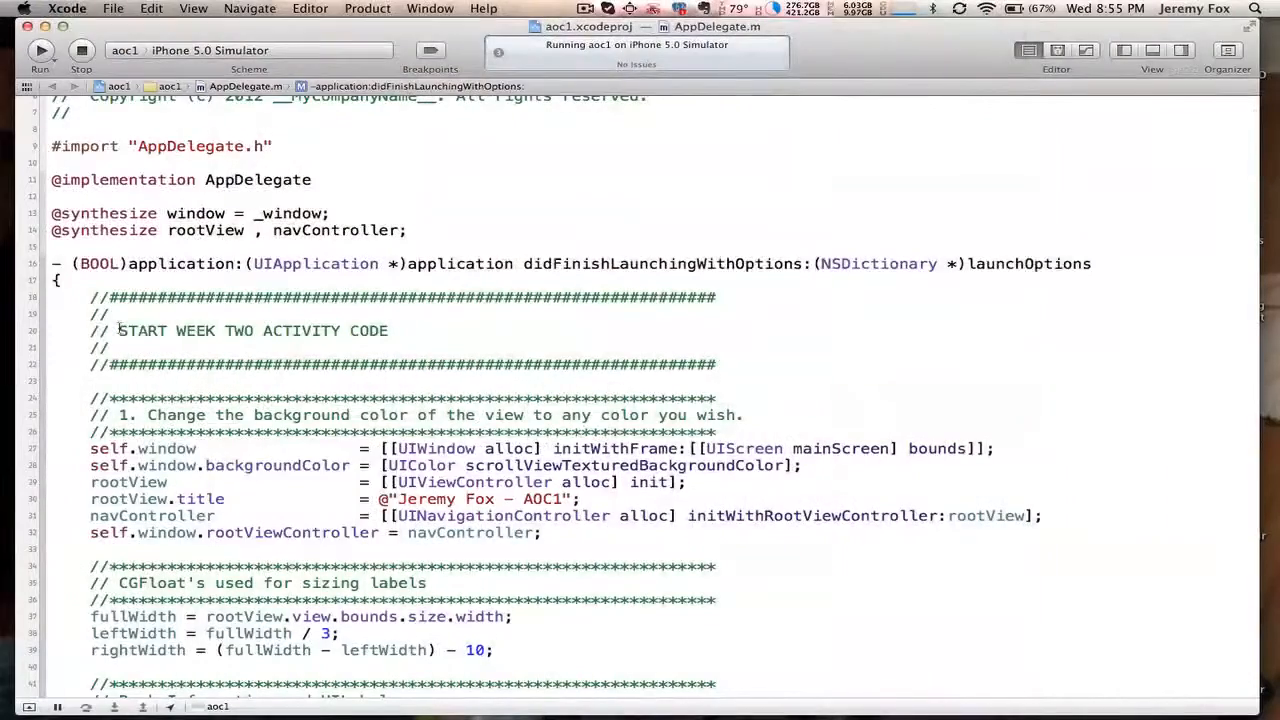
Highlight the book name in the view title string and the leftWidth sizing variable in AppDelegate.m.
double_click(252, 330)
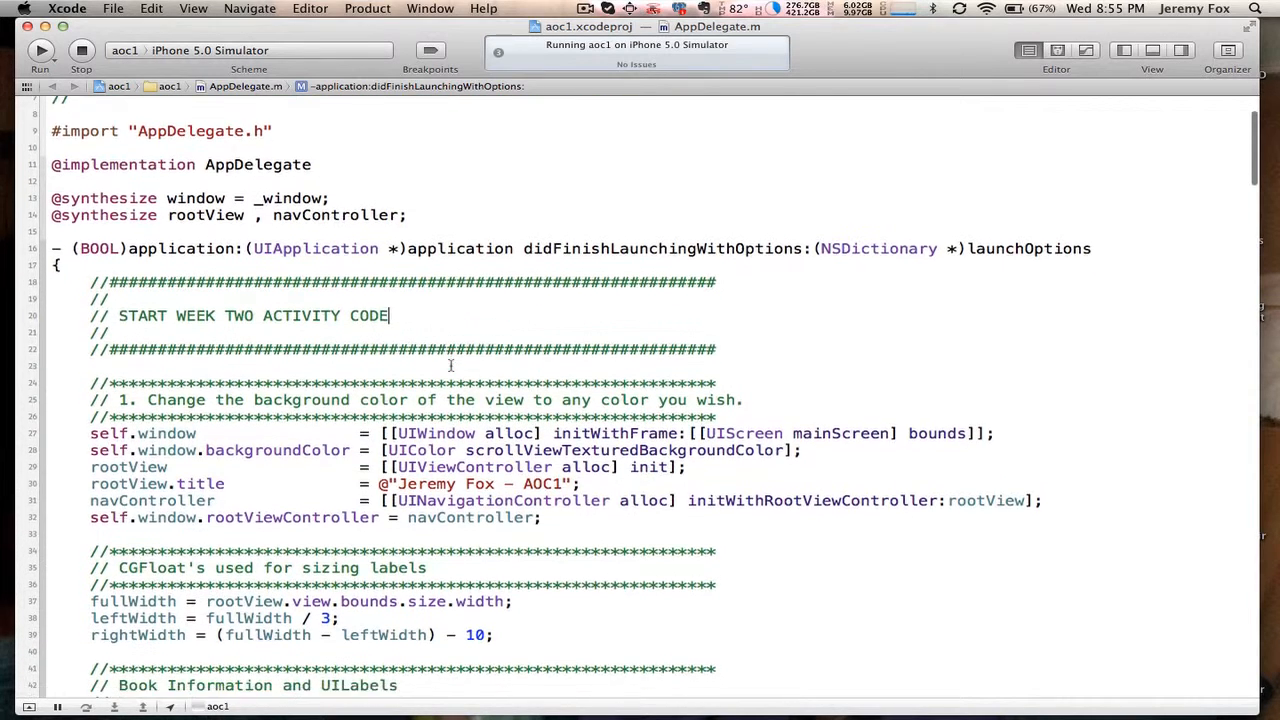
scroll("down", 3)
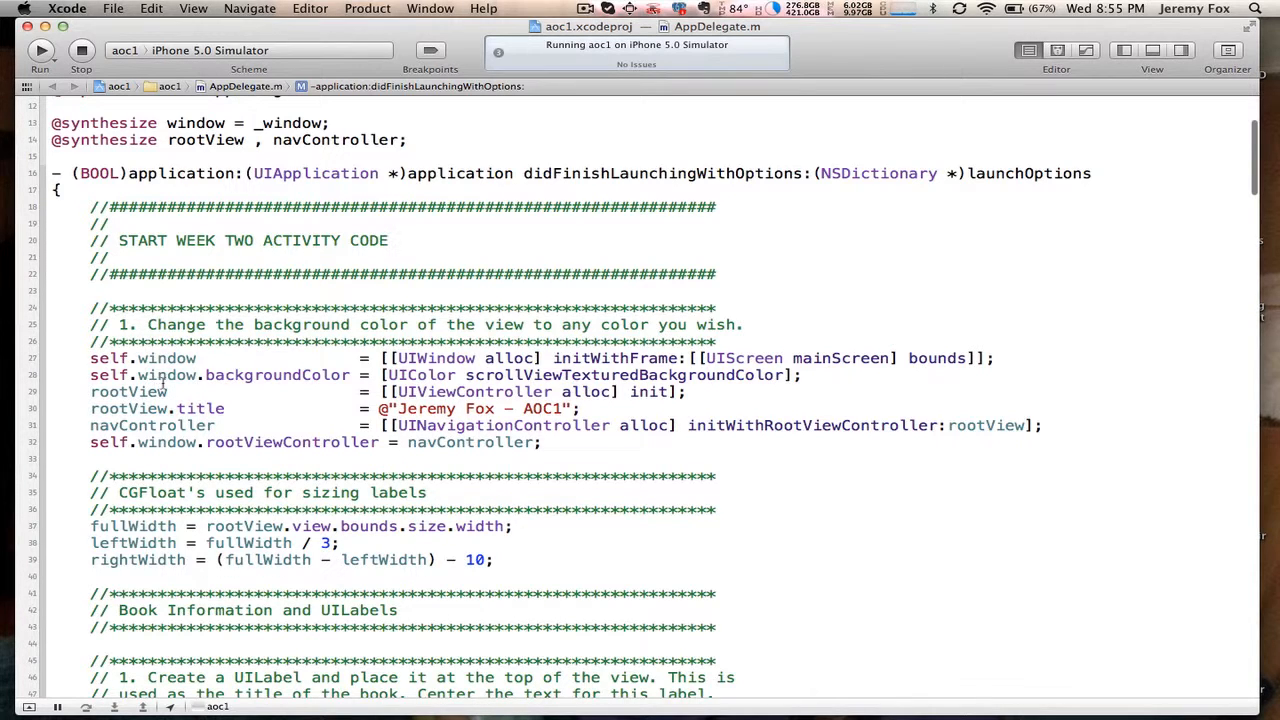
double_click(168, 374)
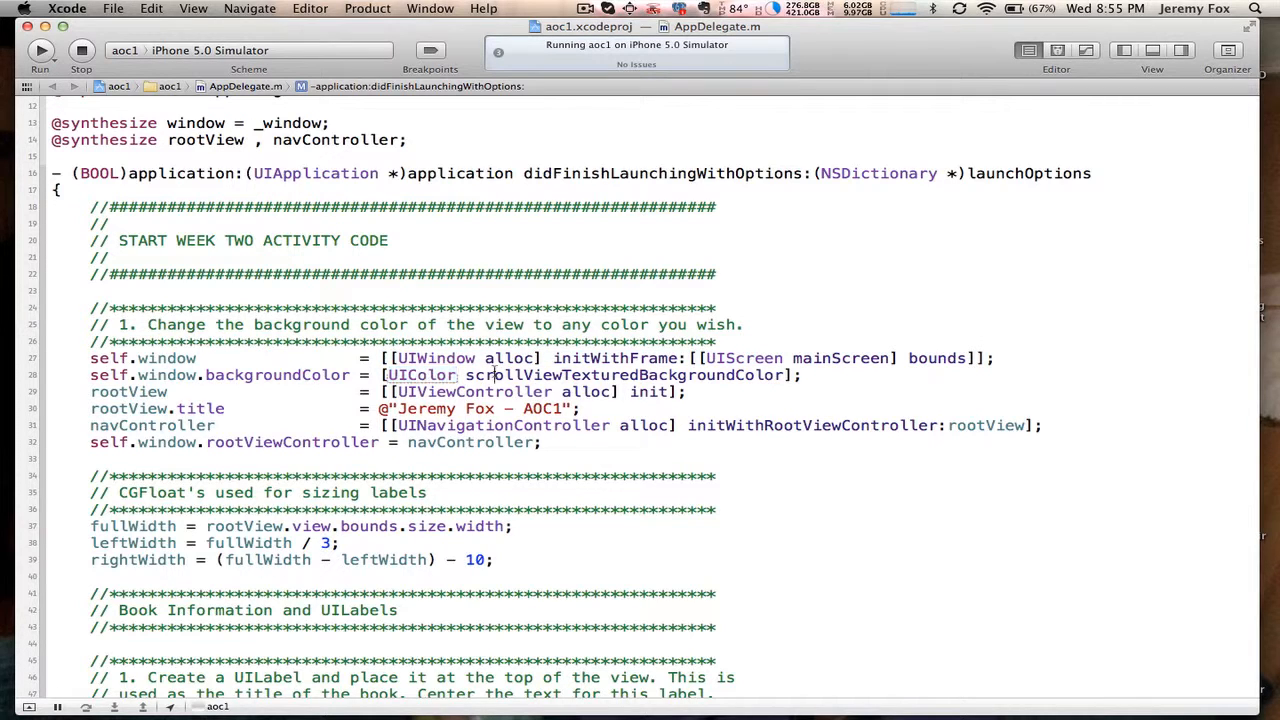
double_click(624, 374)
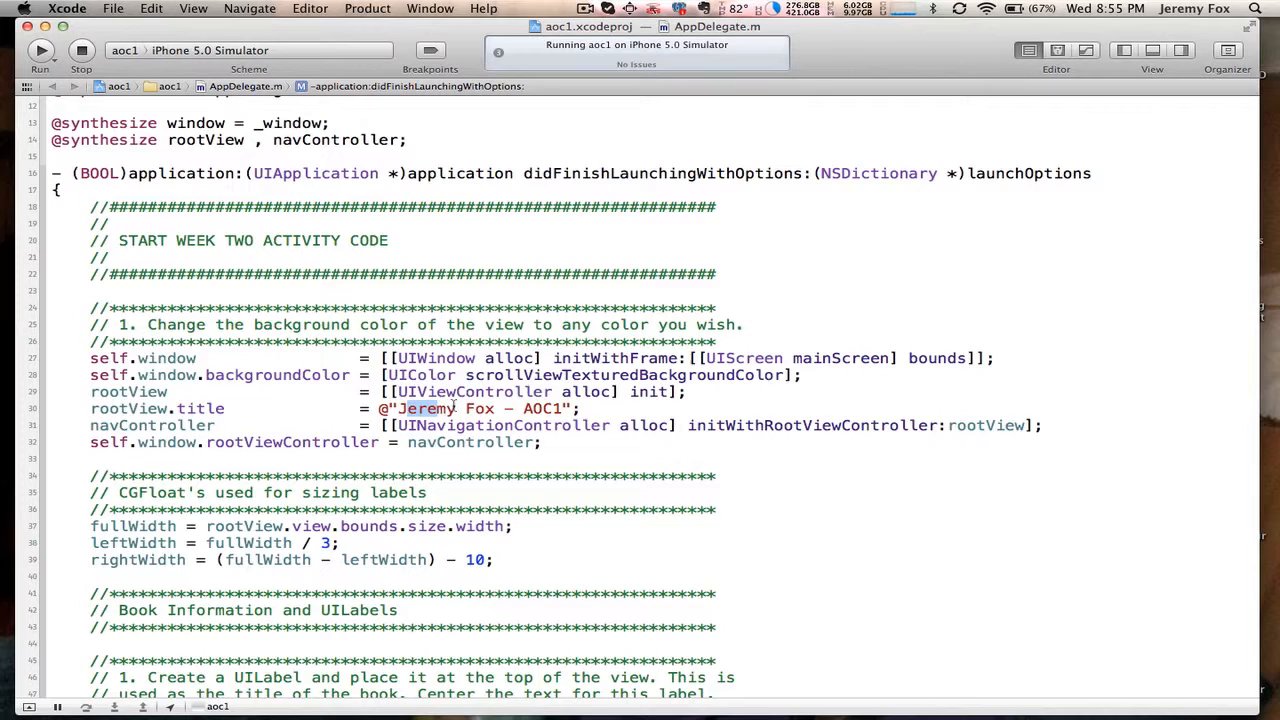
double_click(470, 408)
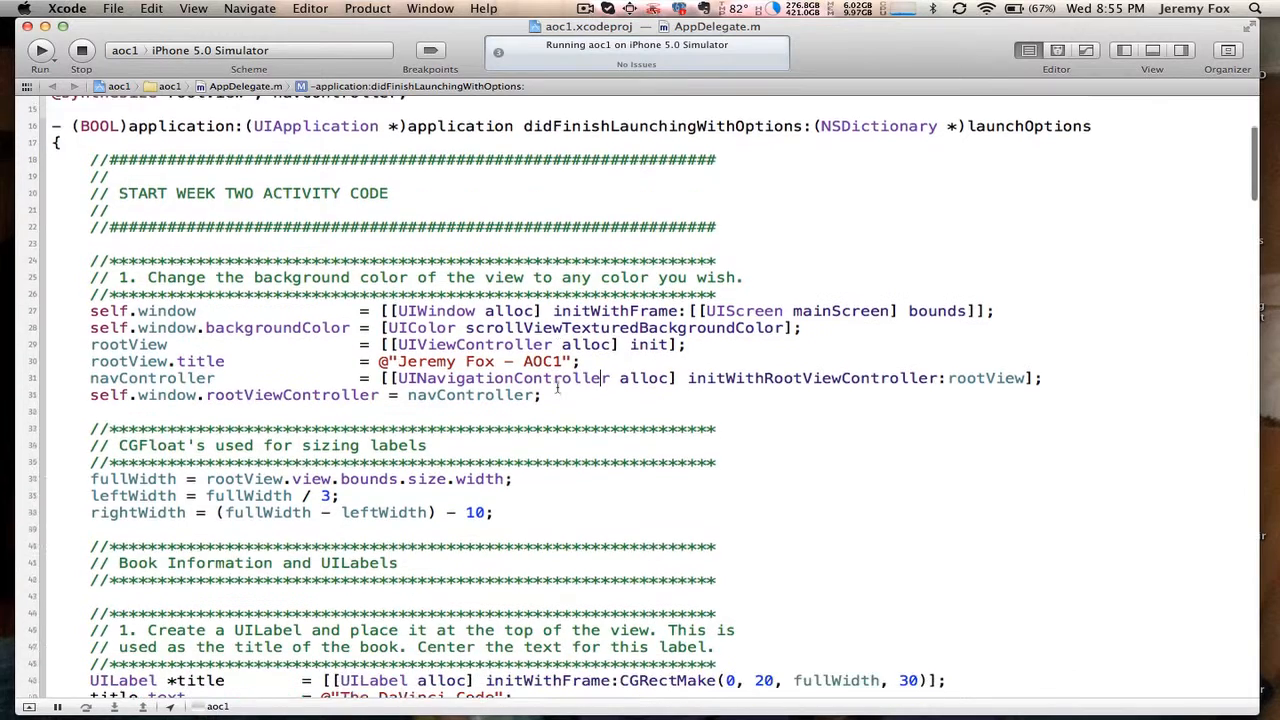
scroll("down", 3)
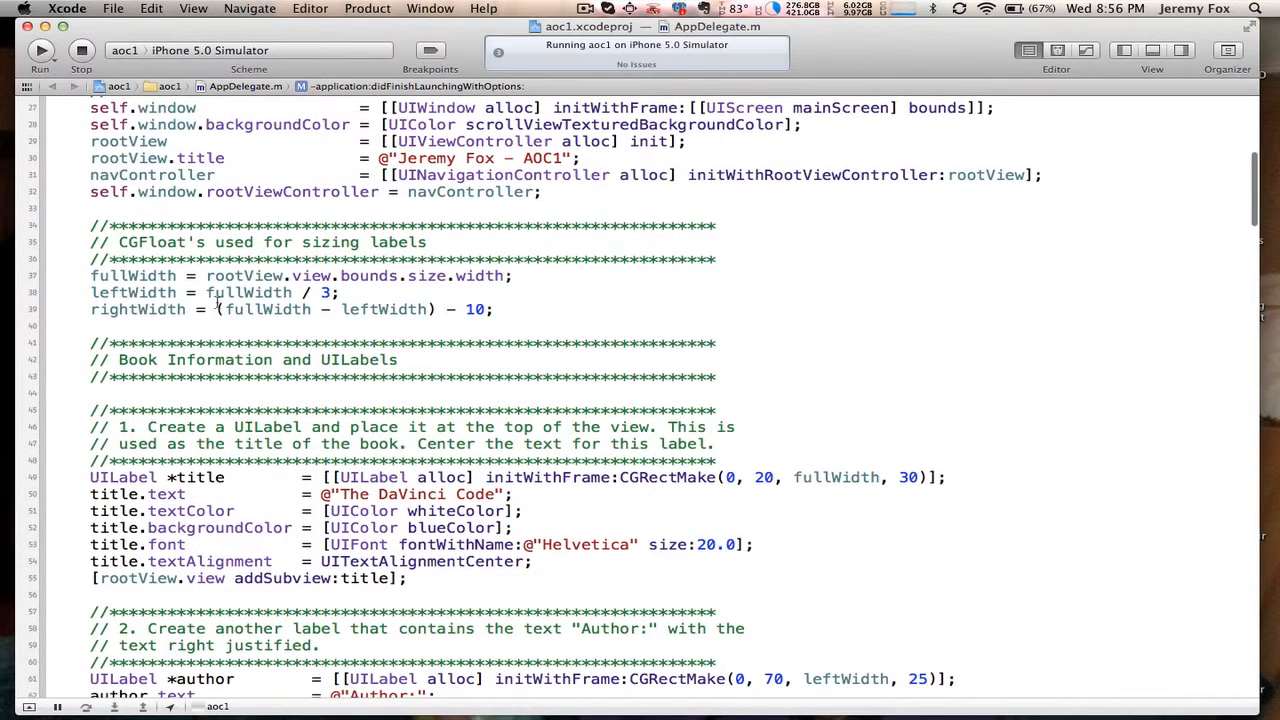
double_click(150, 242)
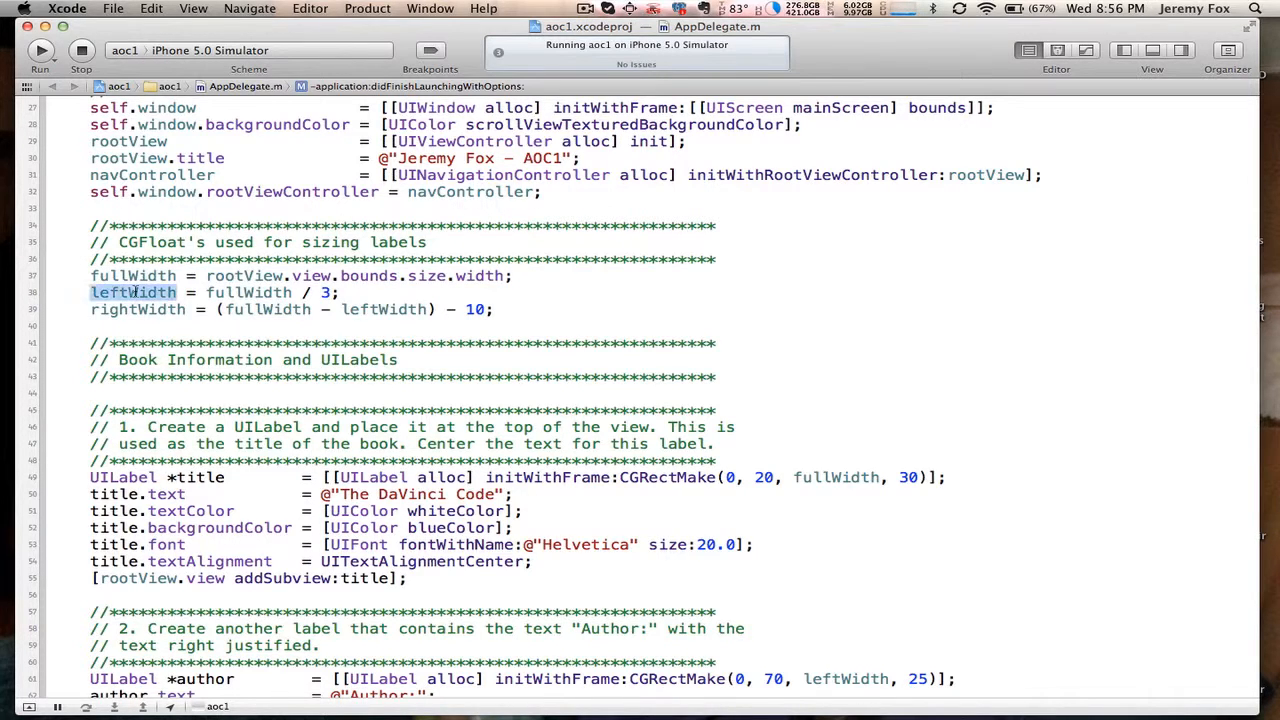
double_click(132, 292)
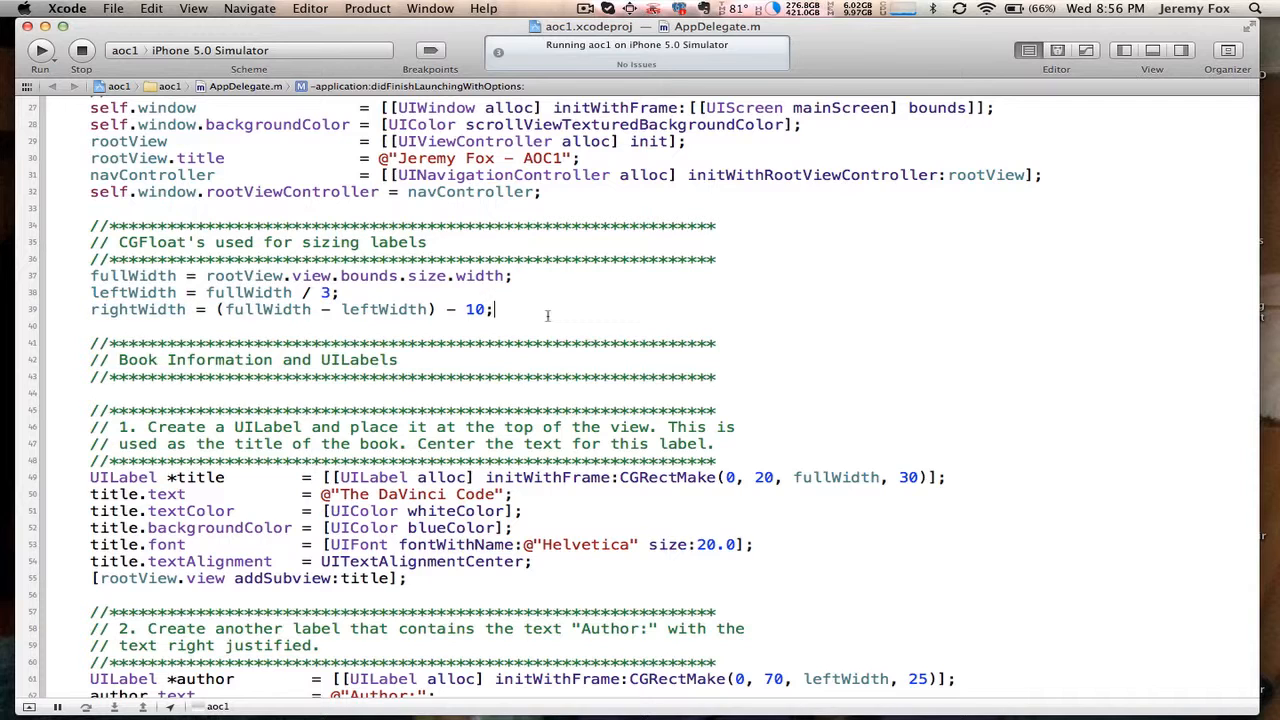
Review the colored UILabel creation code further down, highlighting the label assignments.
scroll("down", 3)
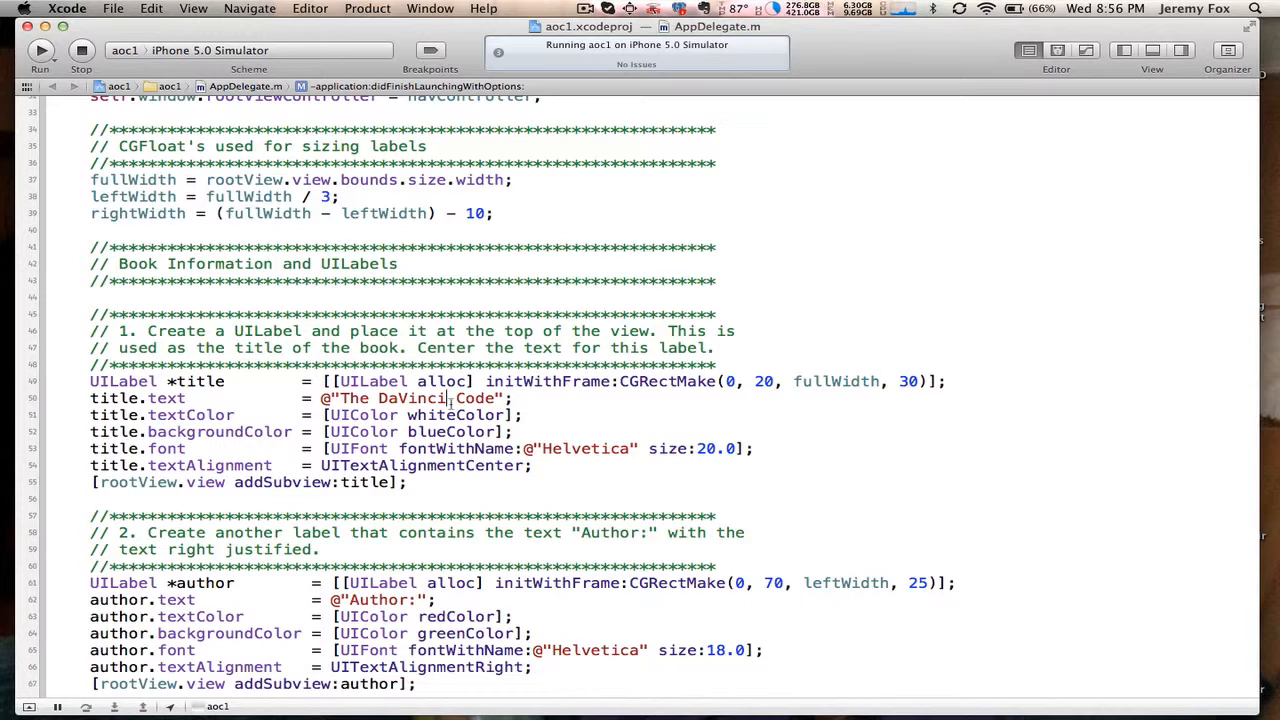
double_click(450, 432)
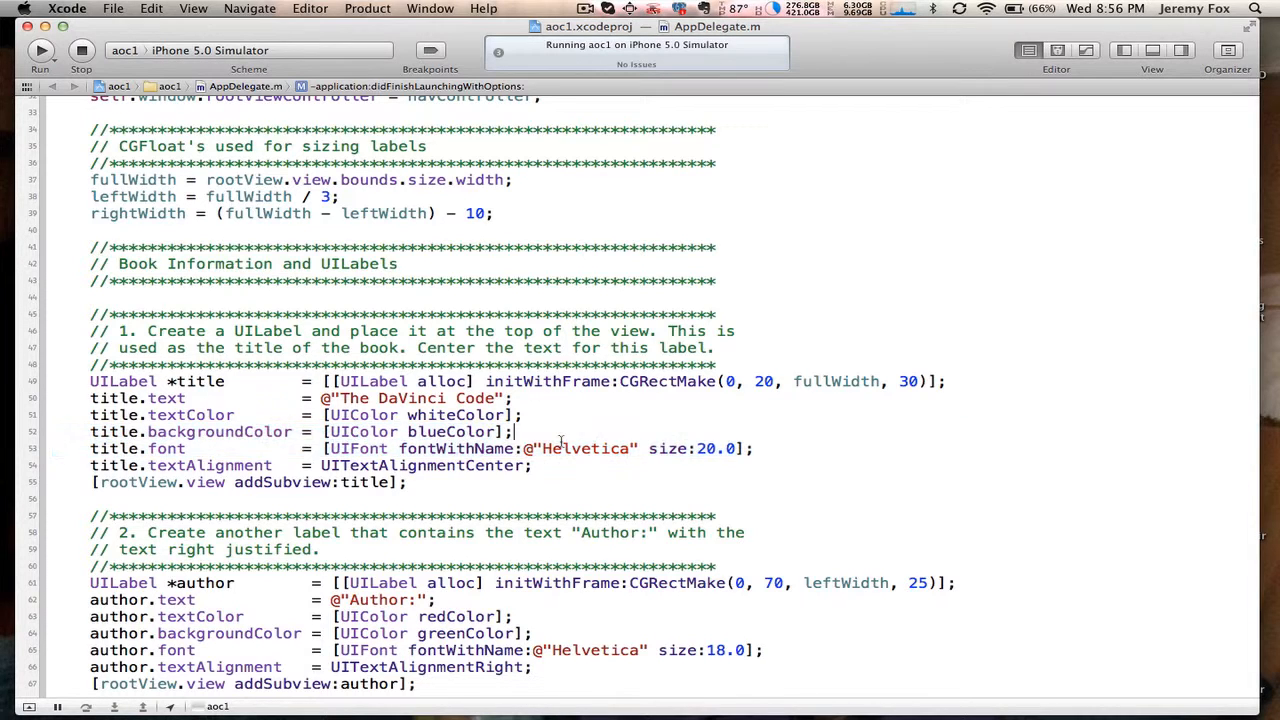
double_click(420, 464)
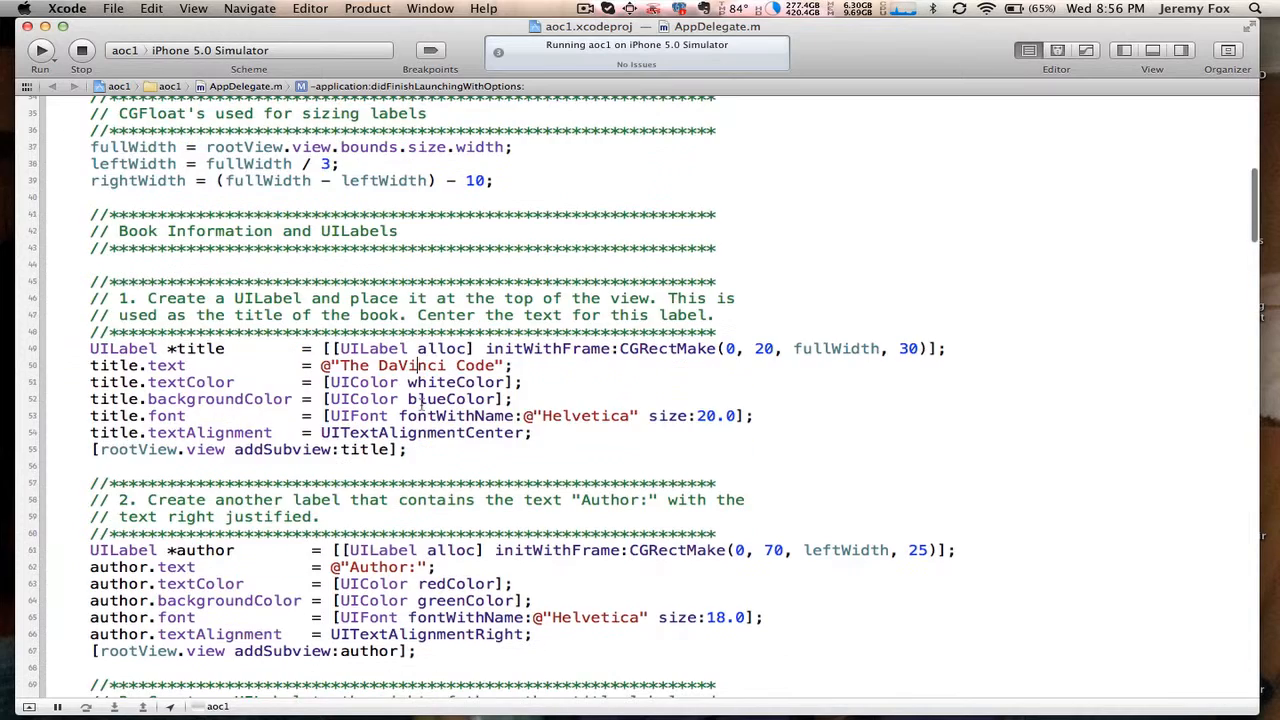
scroll("down", 3)
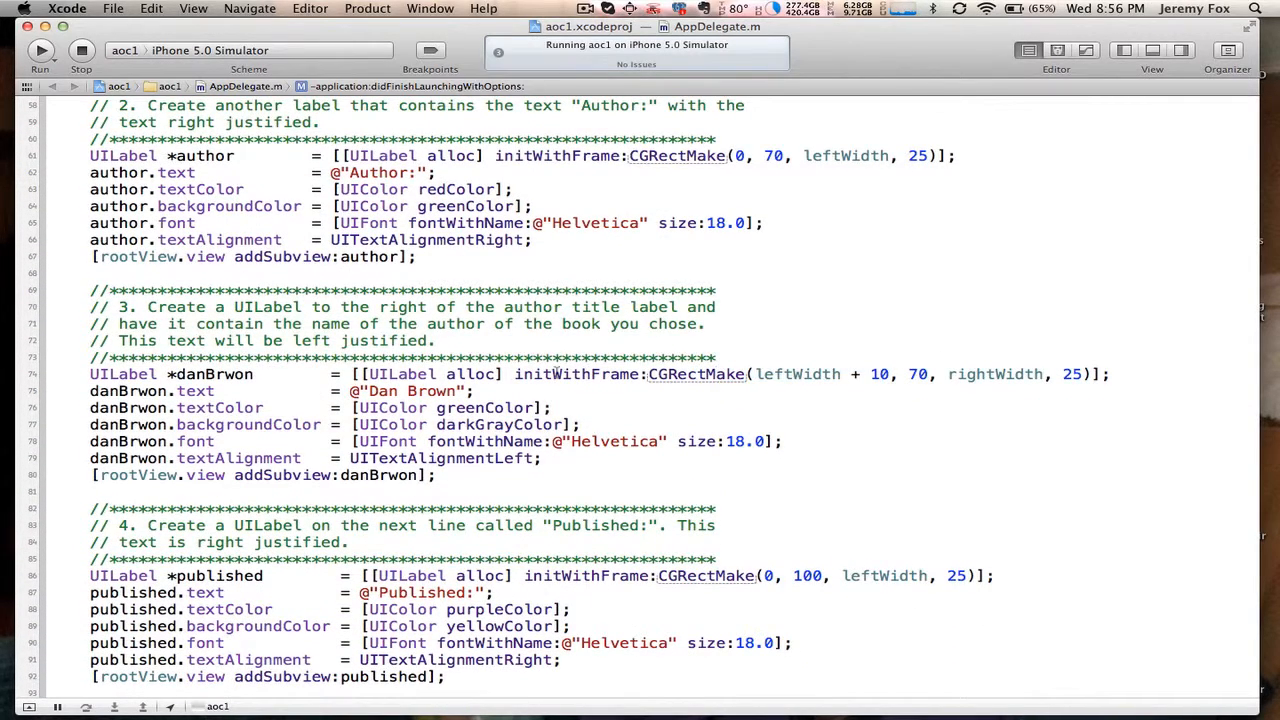
scroll("down", 3)
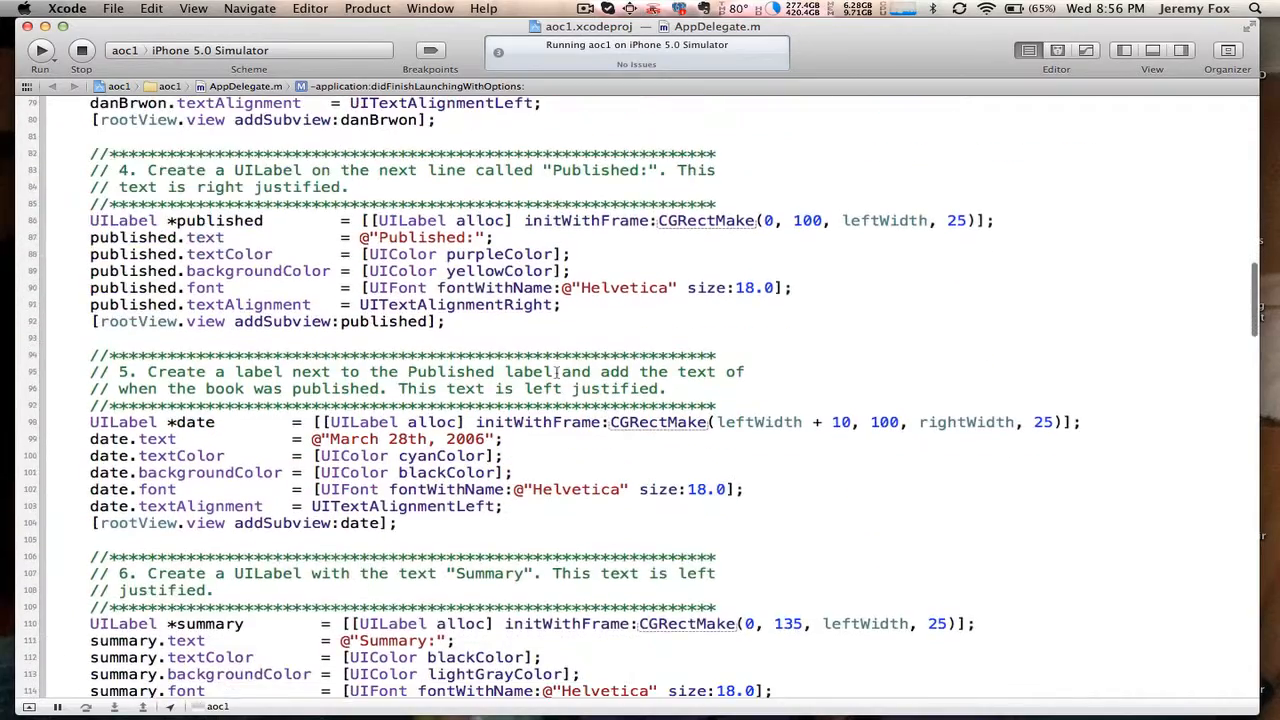
scroll("down", 3)
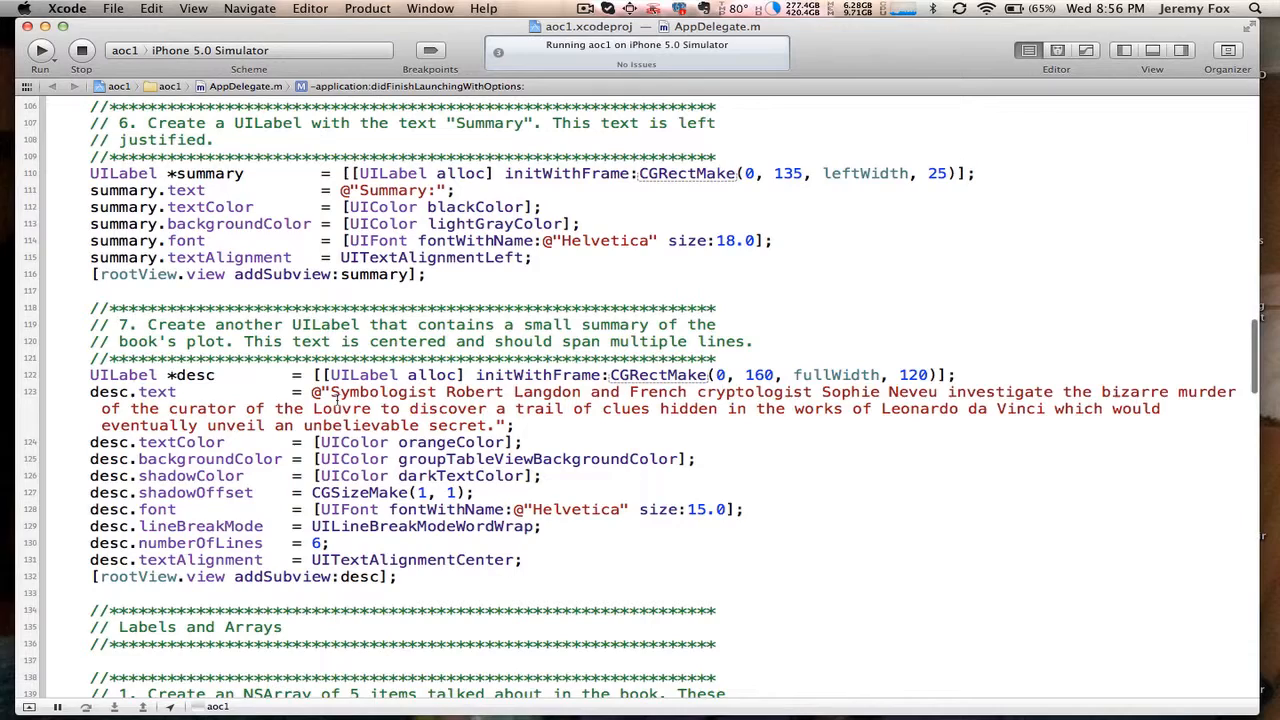
scroll("down", 3)
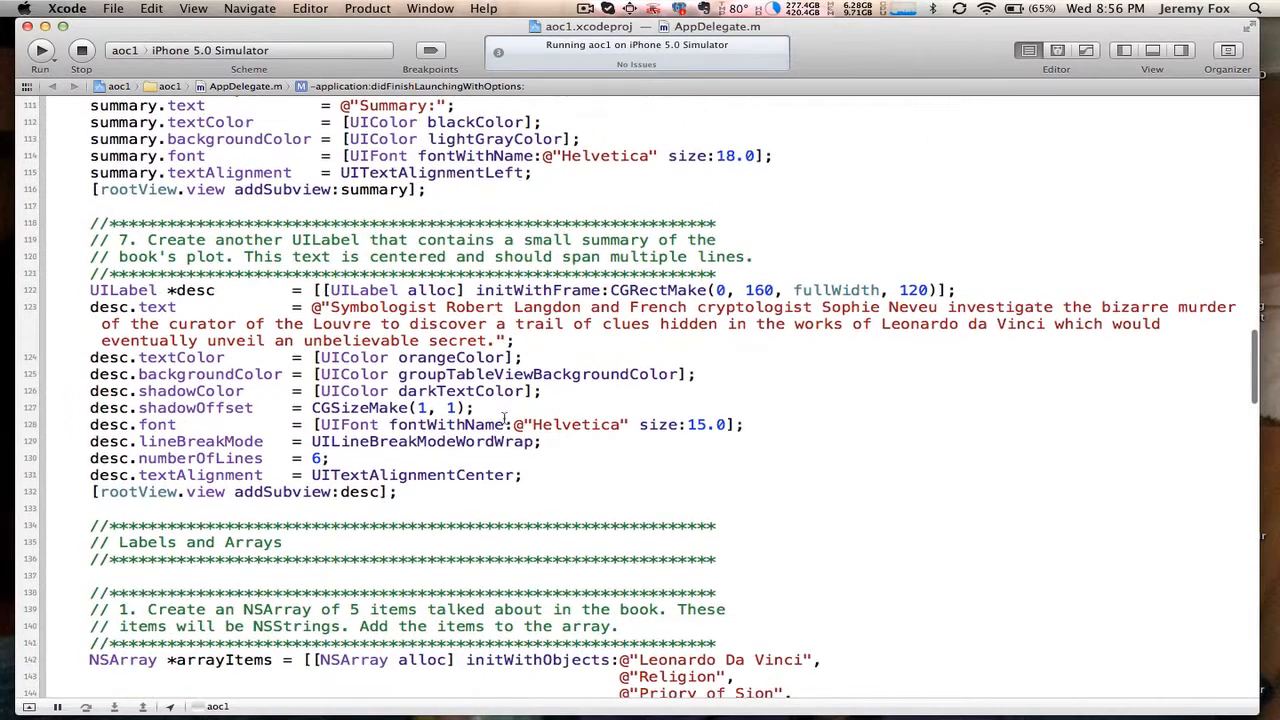
scroll("down", 3)
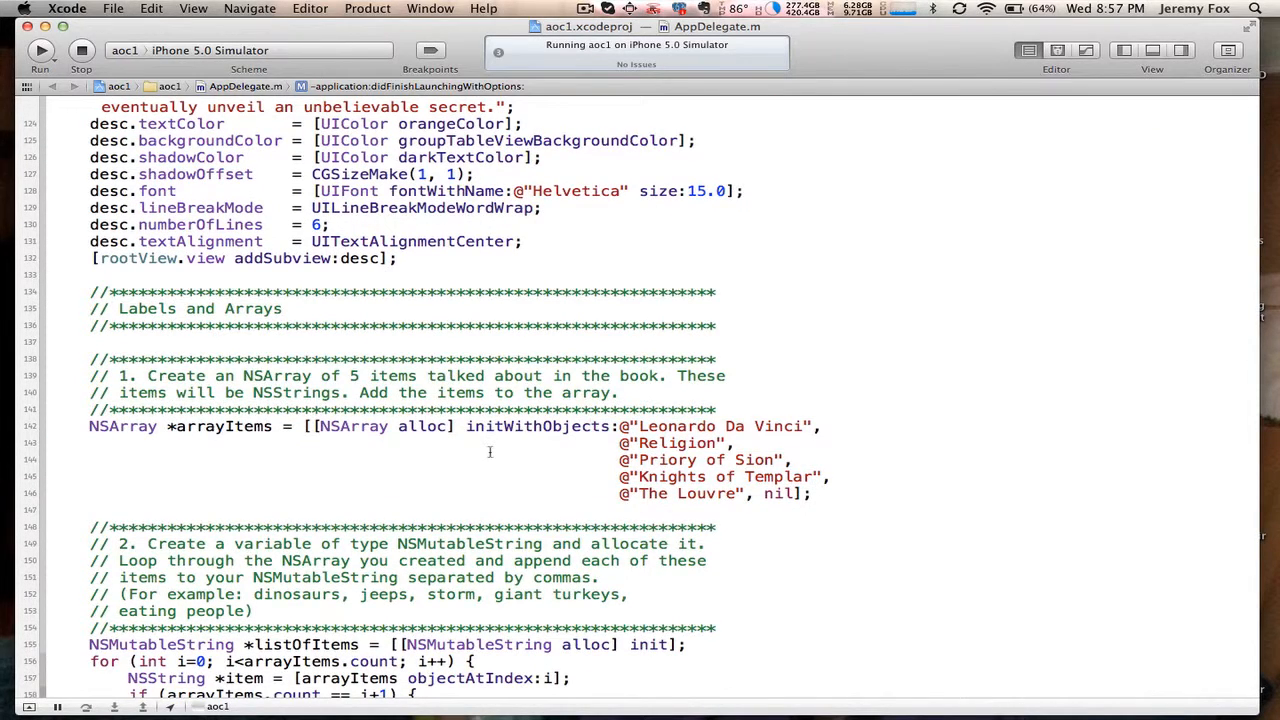
scroll("down", 3)
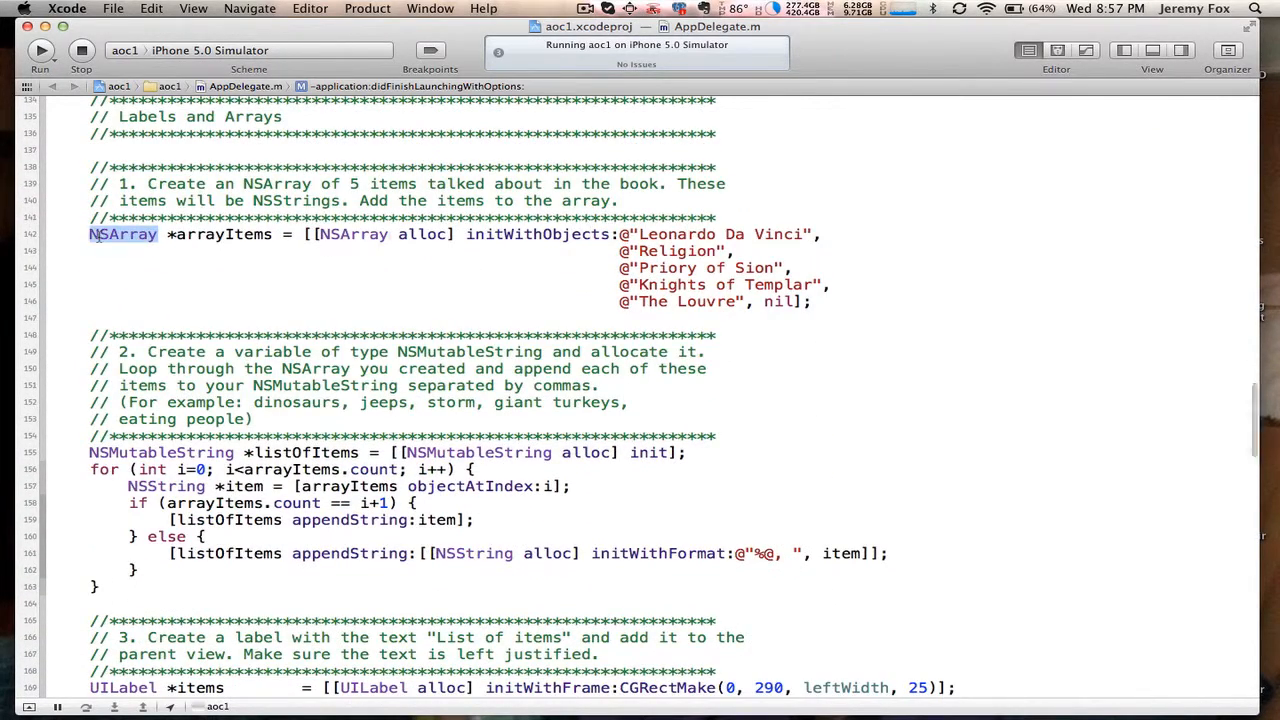
scroll("down", 3)
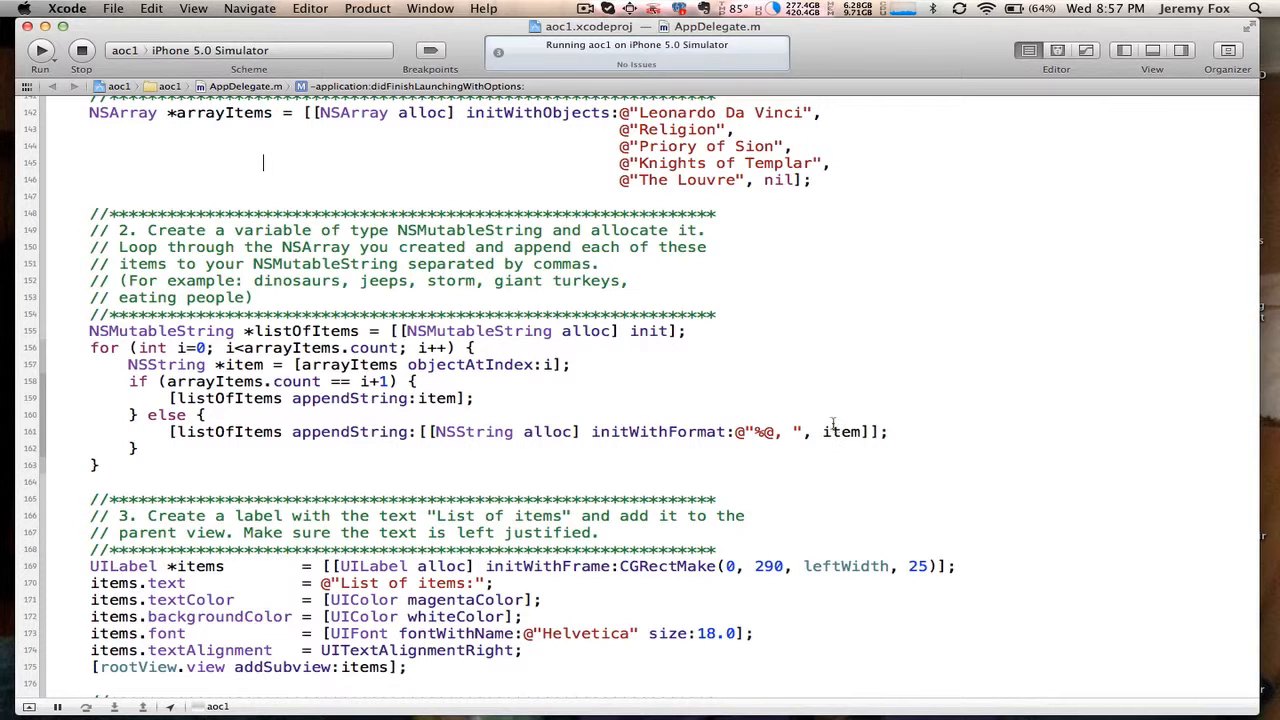
Reach the end of AppDelegate.m and bring the iOS Simulator showing The DaVinci Code back in front.
double_click(840, 432)
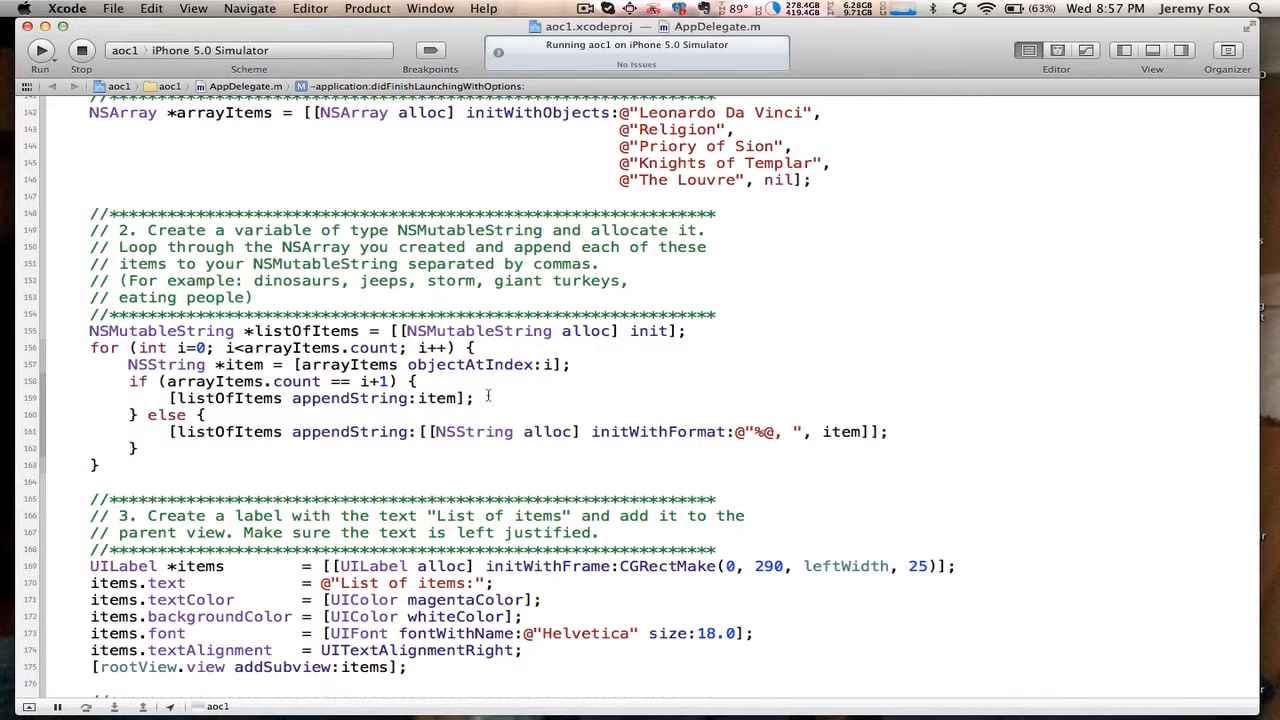
scroll("down", 3)
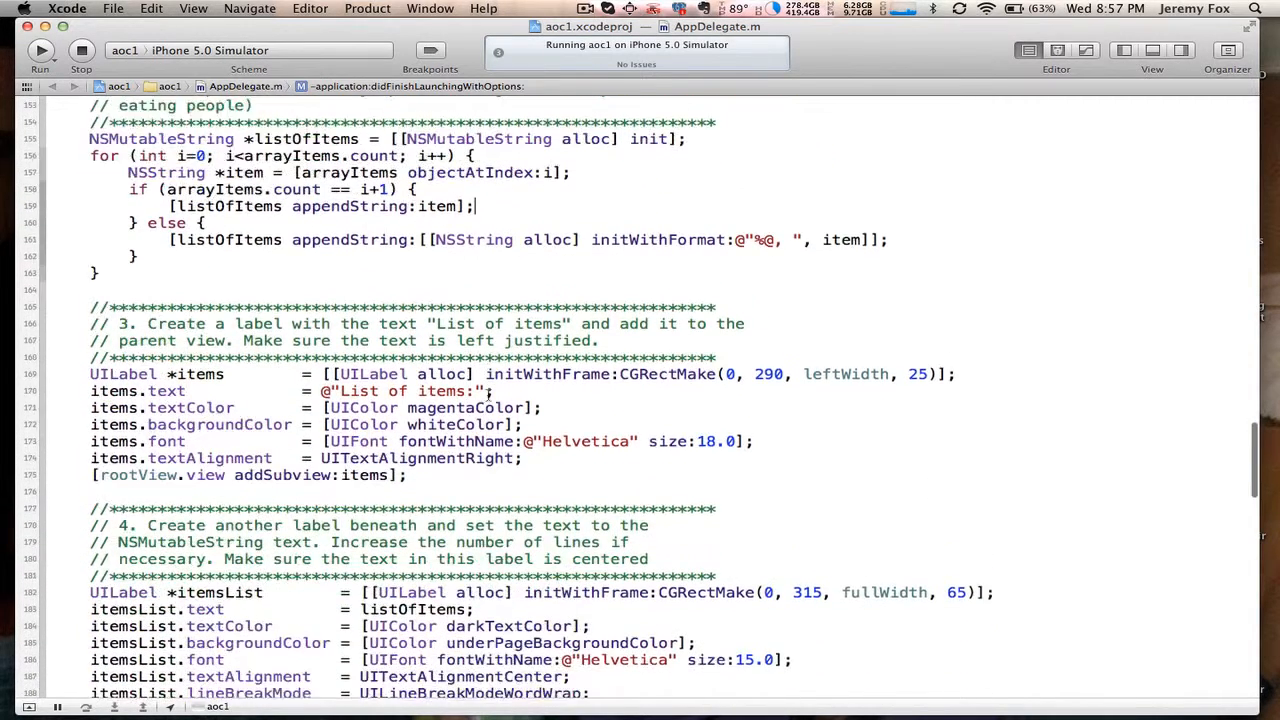
scroll("down", 3)
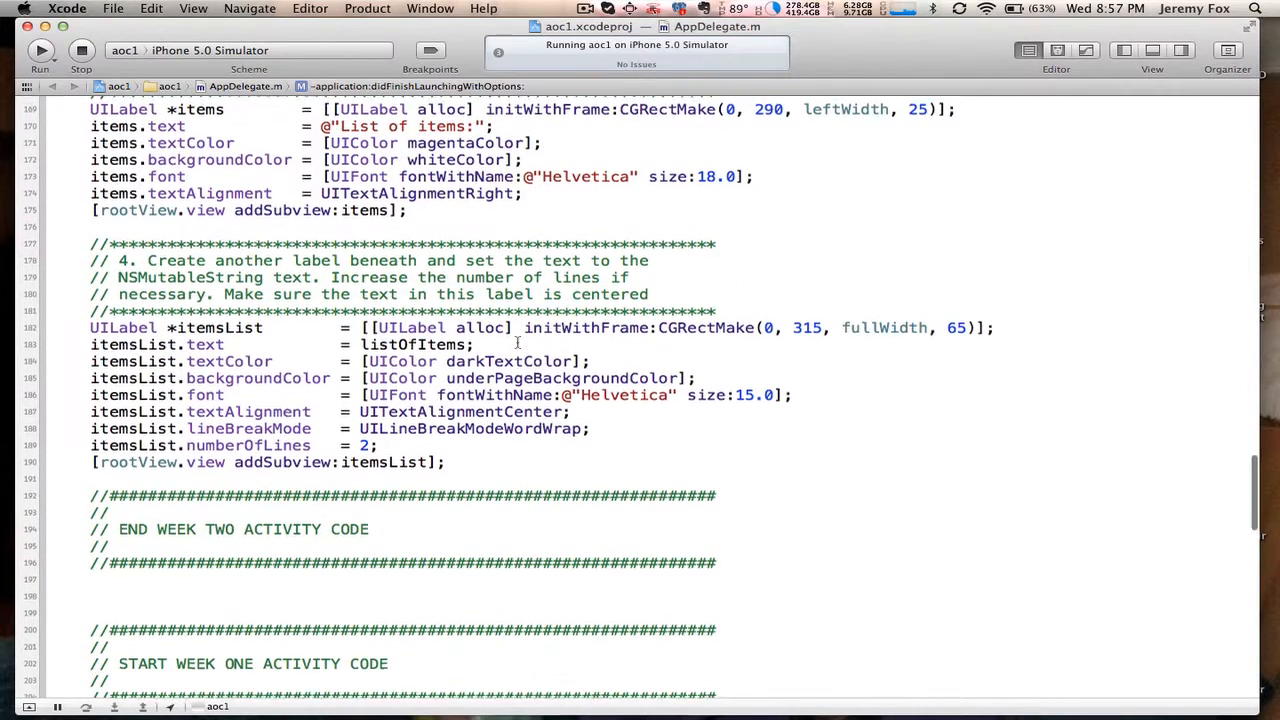
scroll("down", 3)
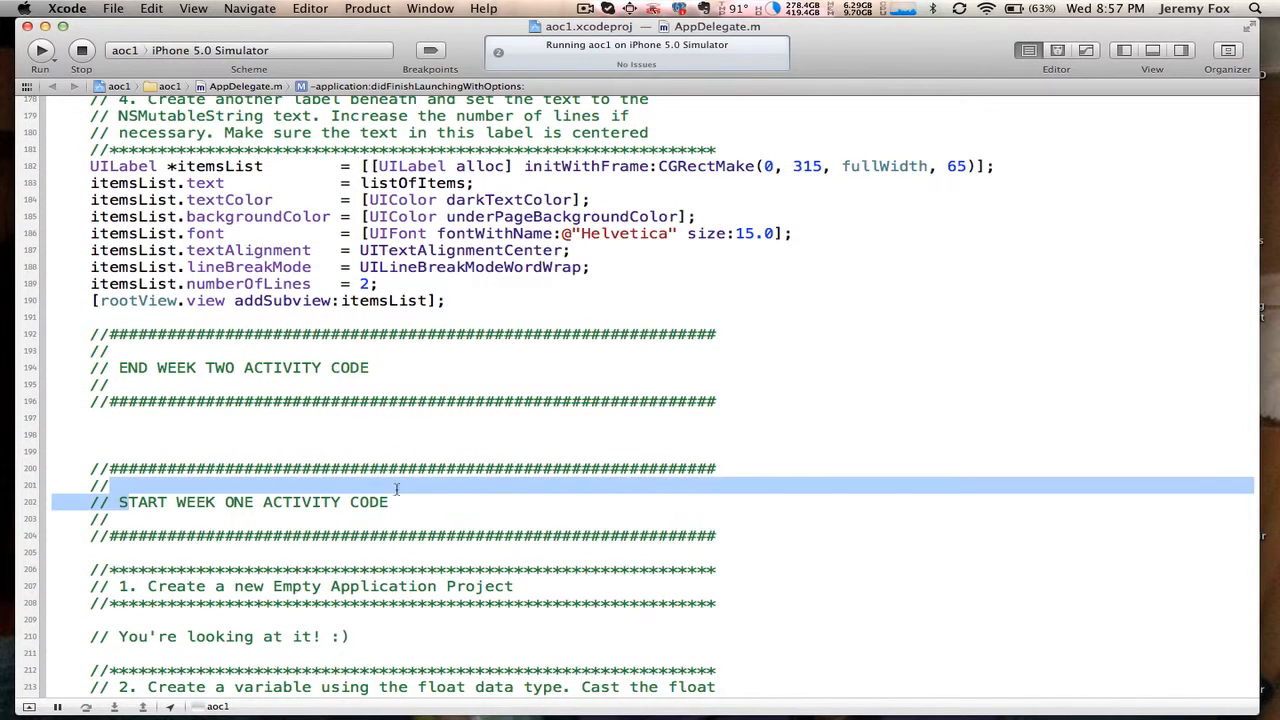
scroll("down", 3)
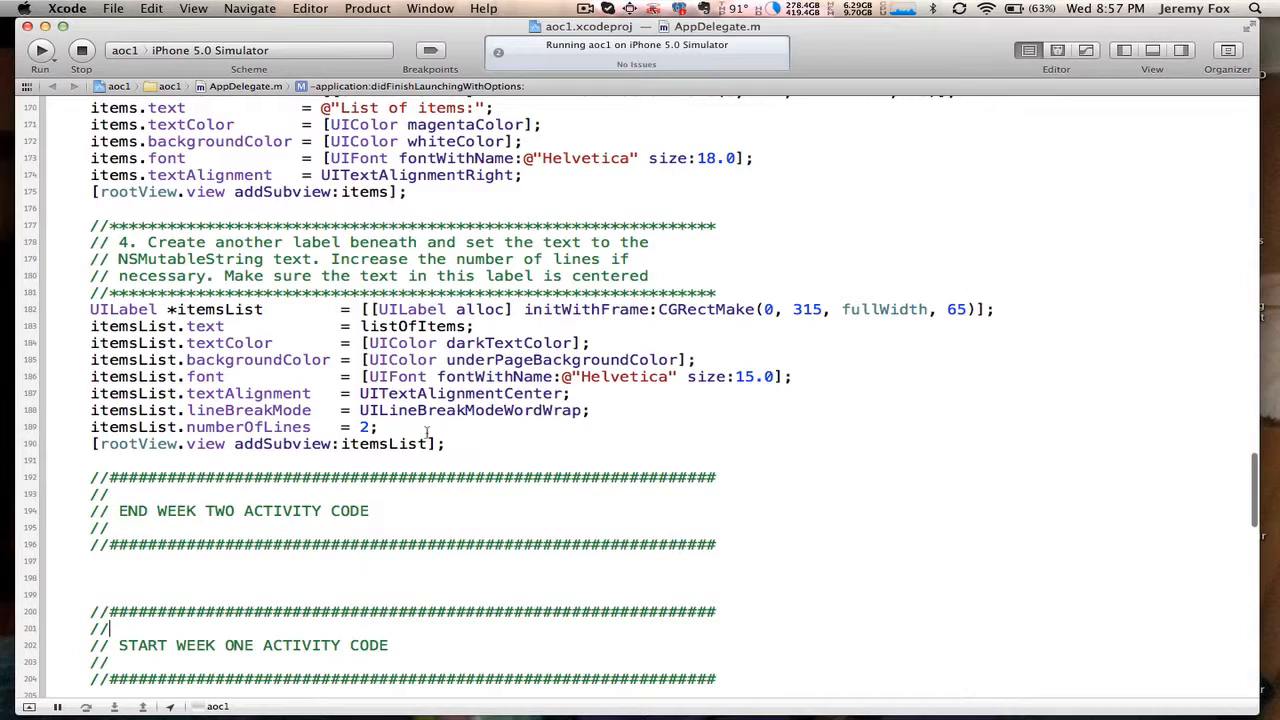
mouse_move(398, 304)
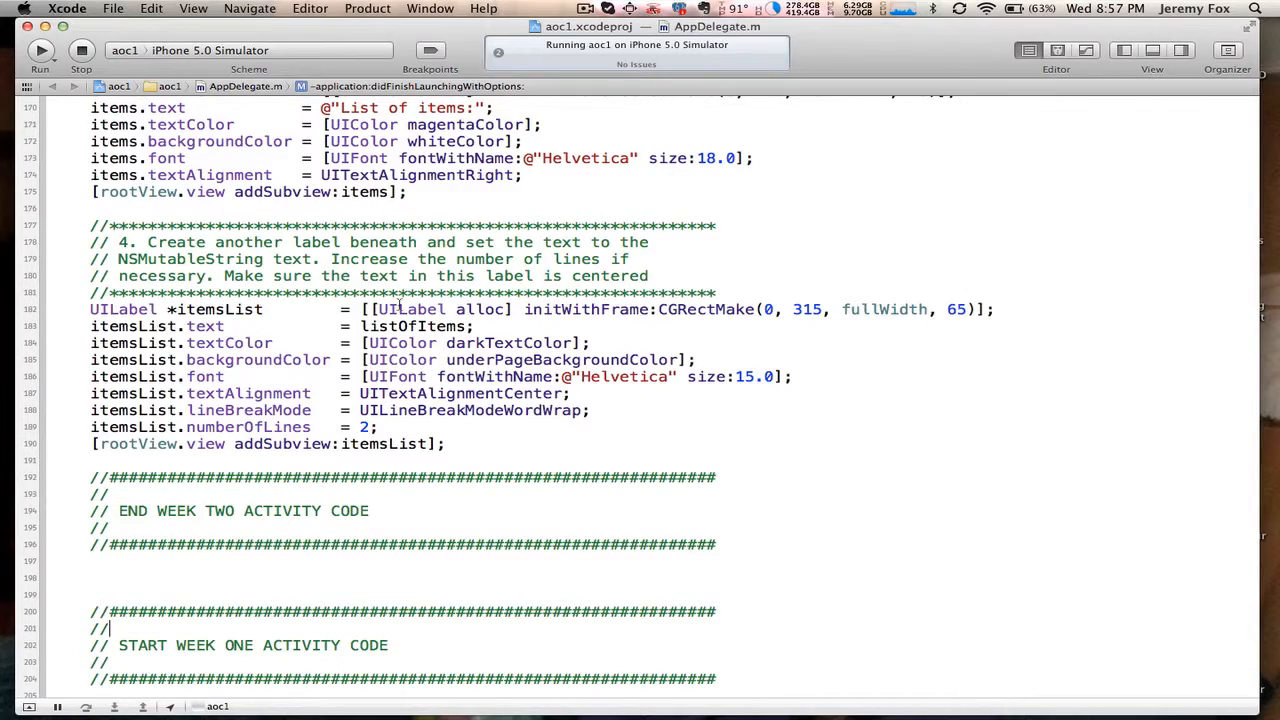
left_click(40, 50)
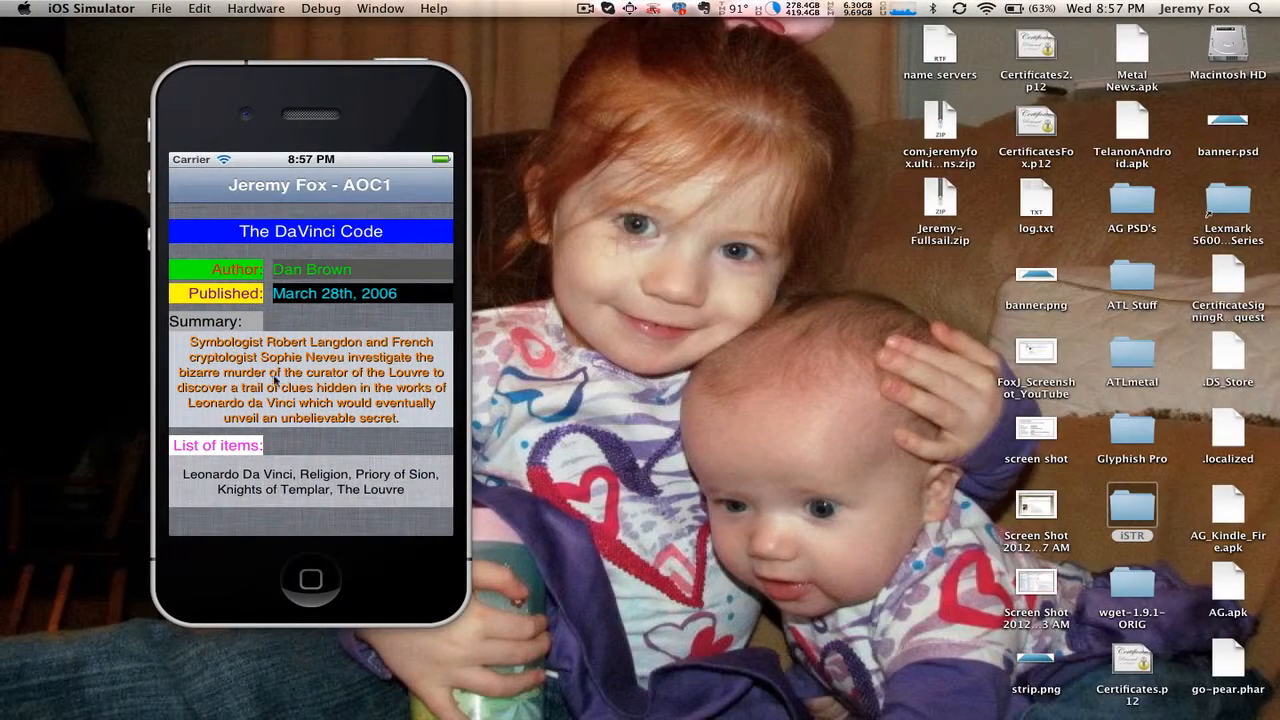
mouse_move(480, 510)
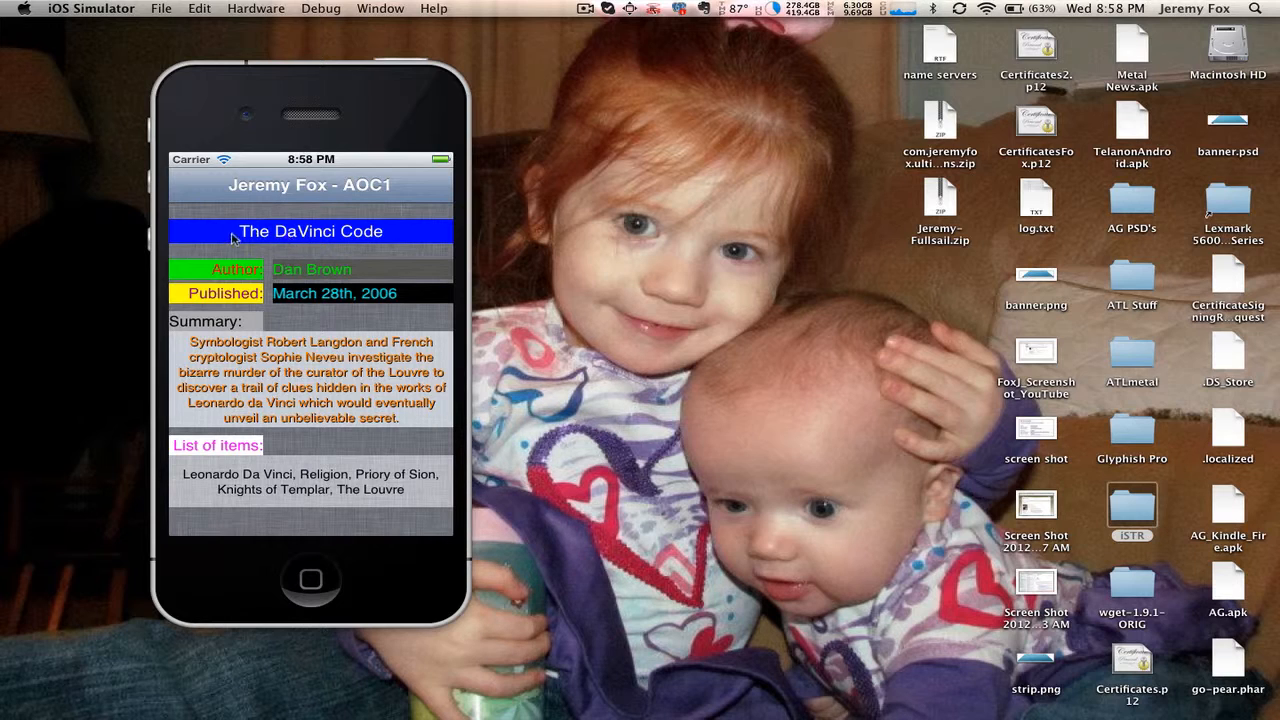
mouse_move(344, 272)
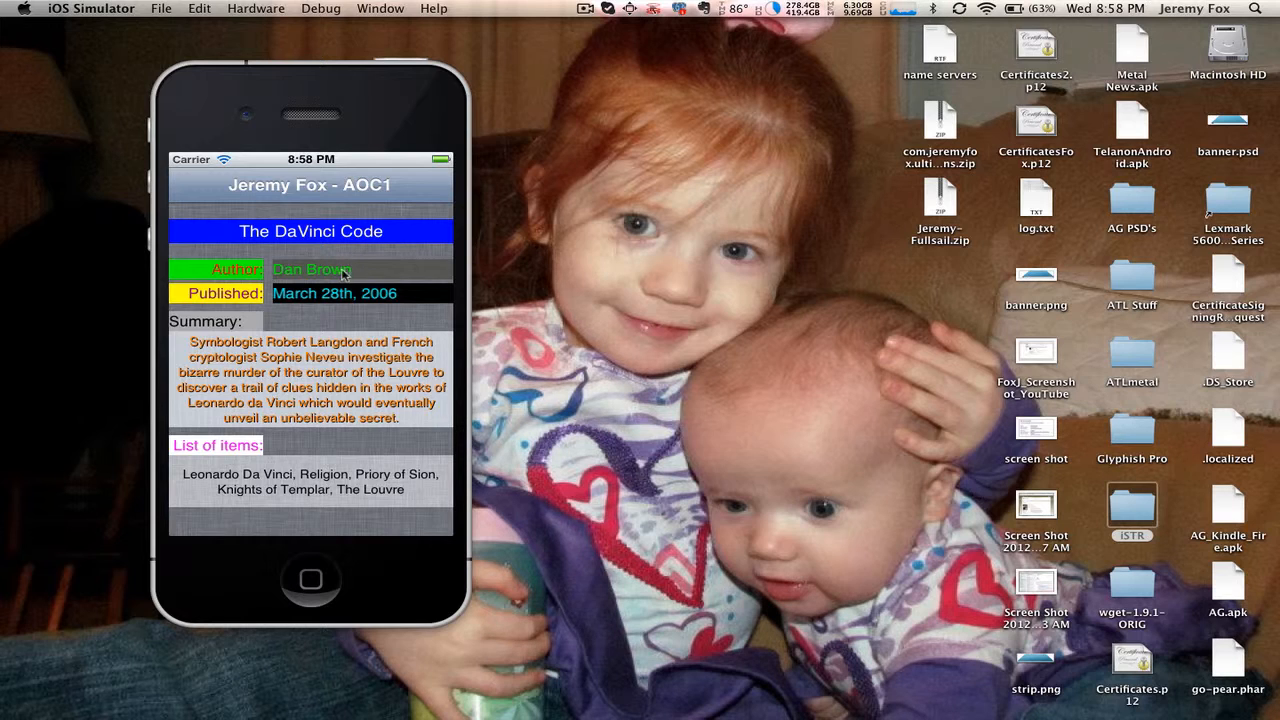
mouse_move(376, 272)
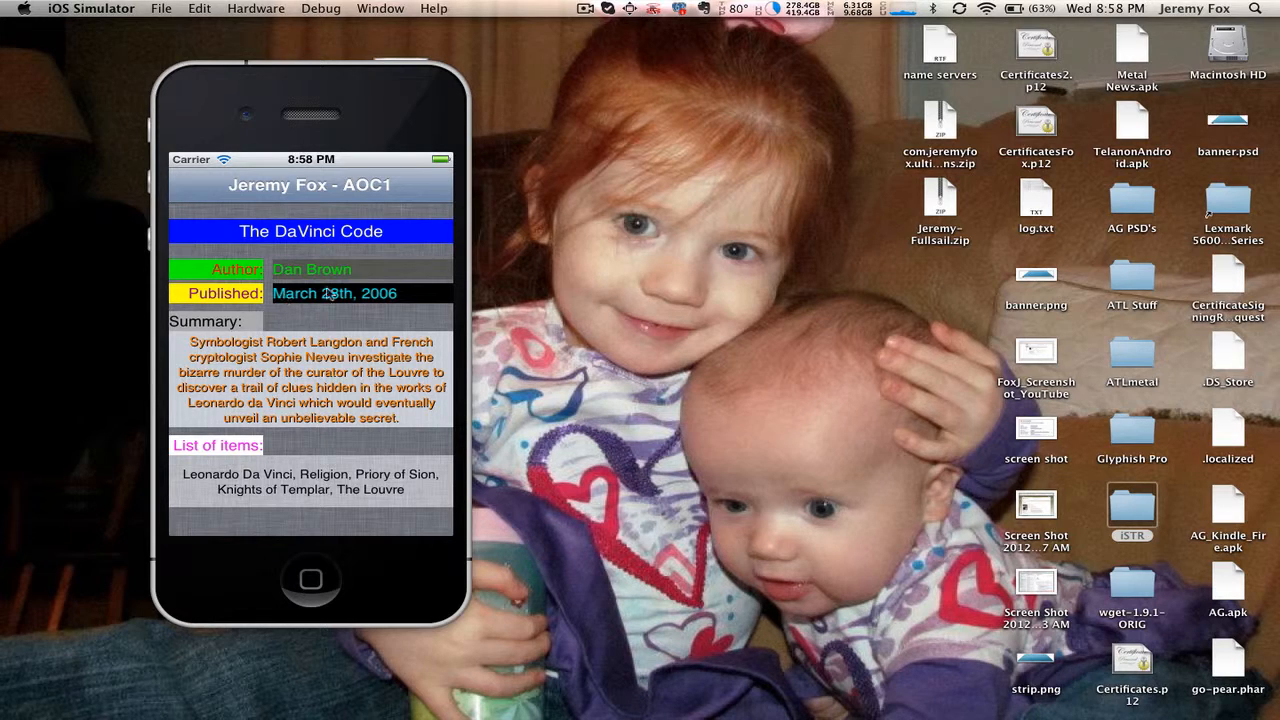
mouse_move(178, 324)
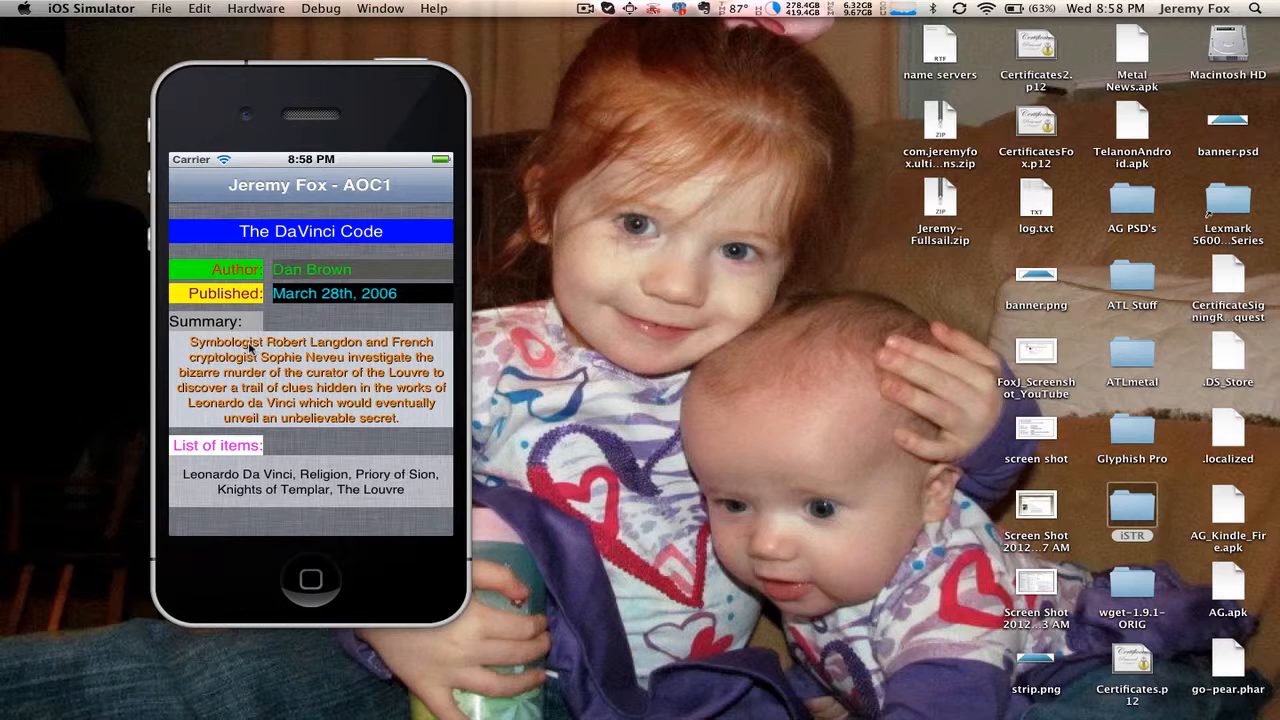
mouse_move(448, 344)
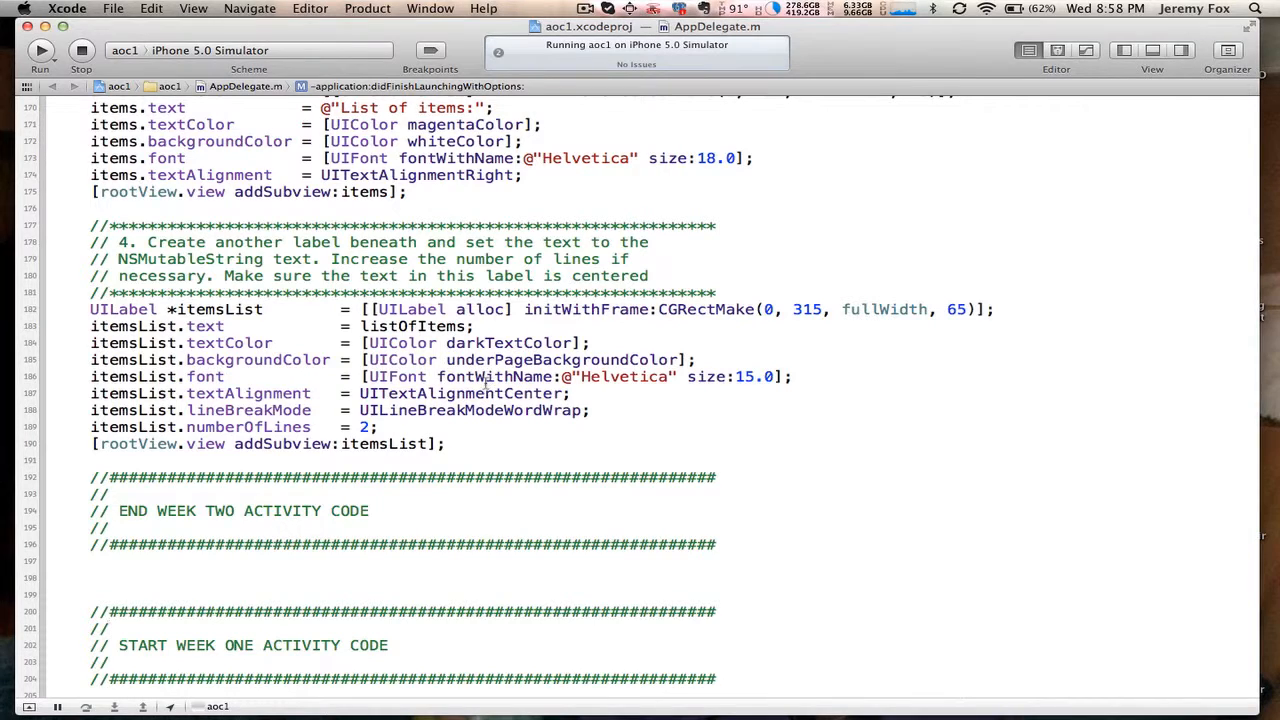
double_click(560, 360)
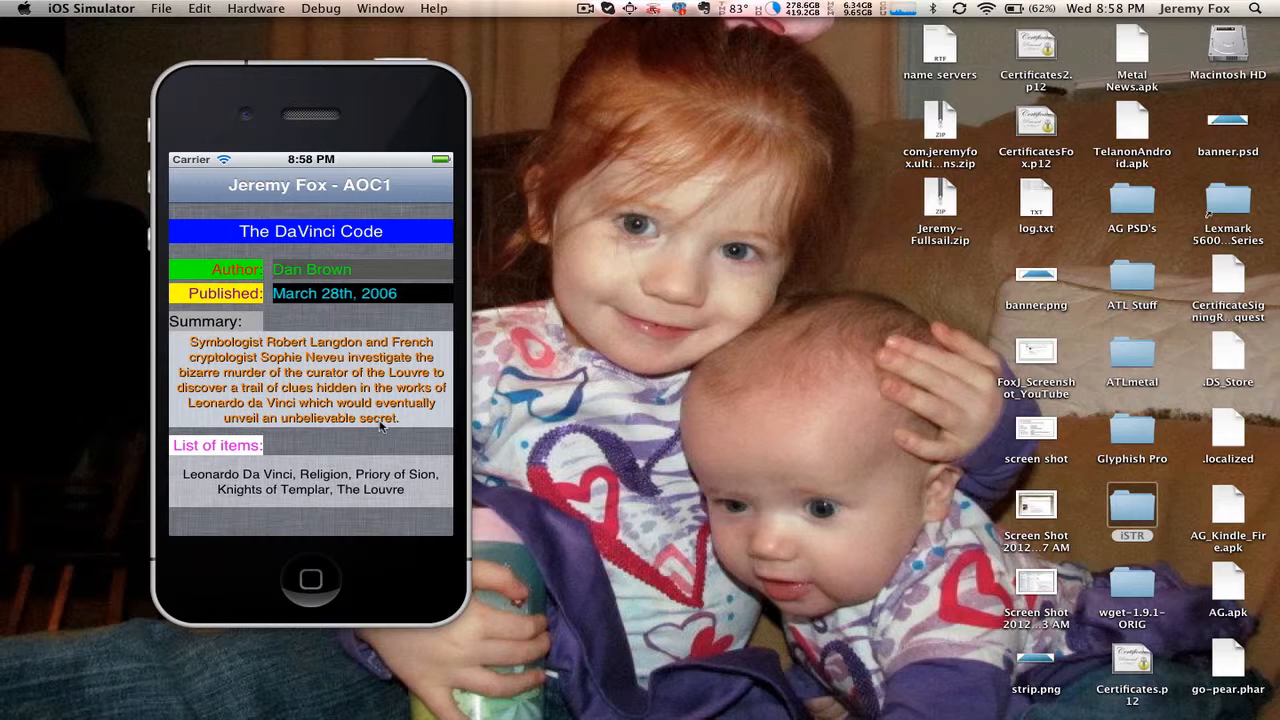
mouse_move(260, 120)
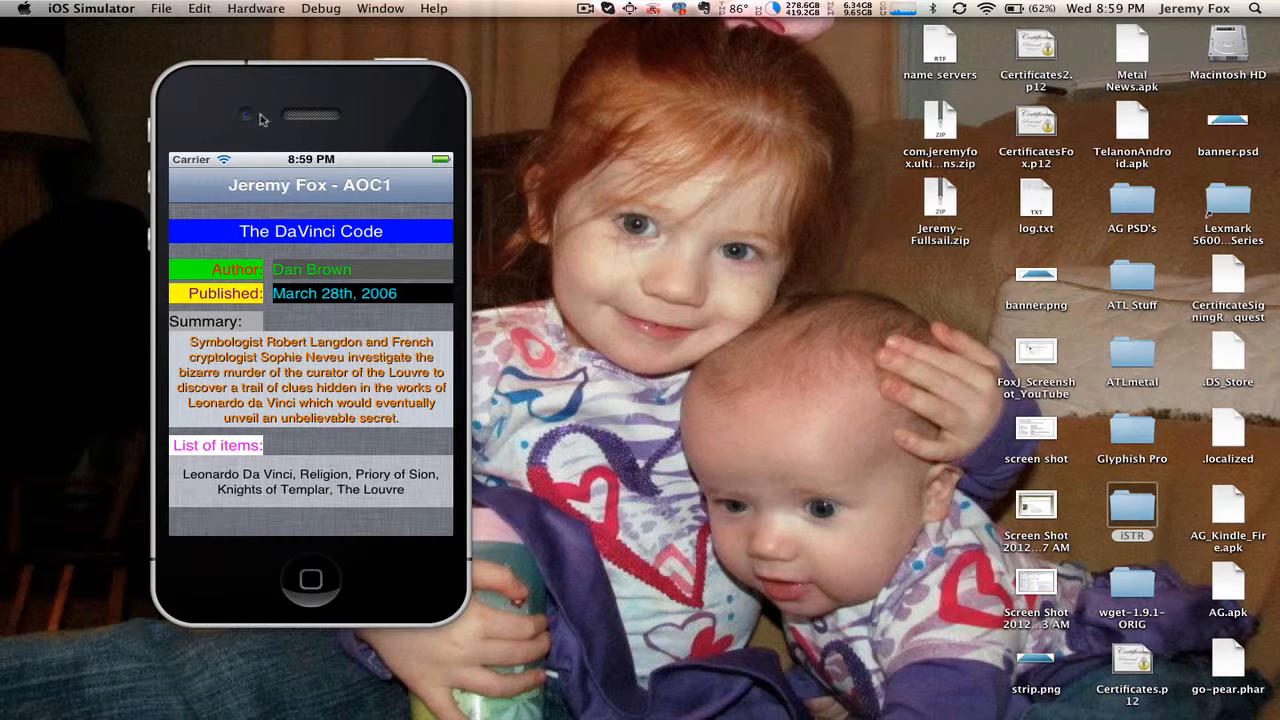